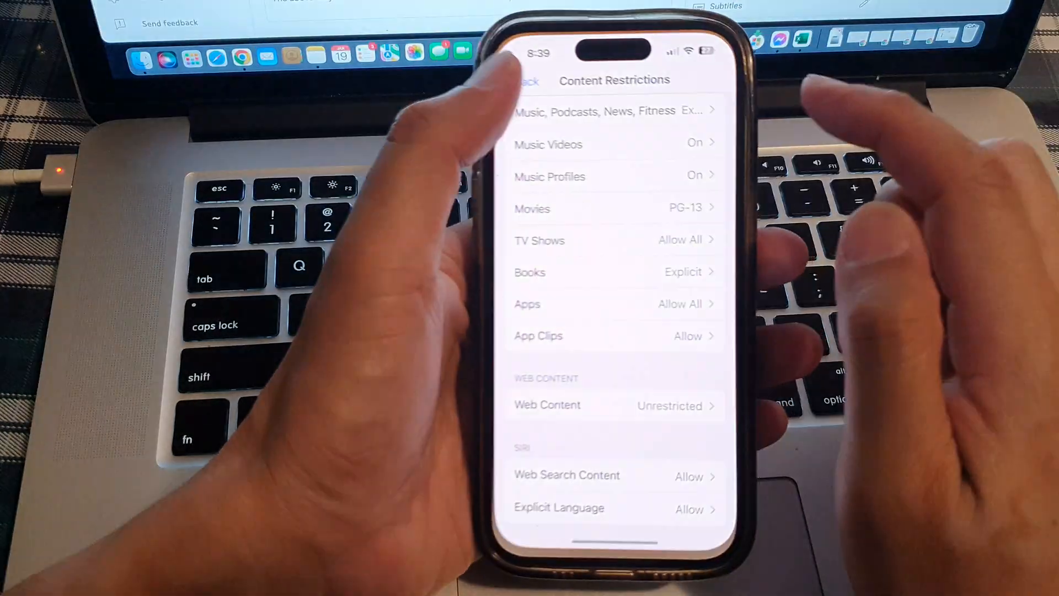
Return to the main Settings list and go into Screen Time, down to Content & Privacy Restrictions.
{"action": "left_click", "coordinate": [531, 81]}
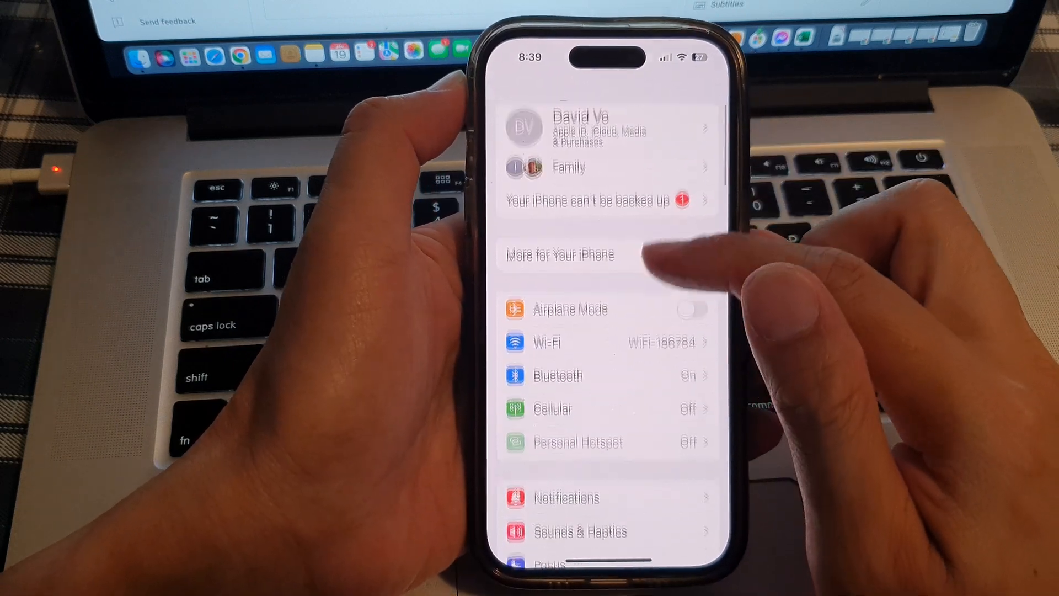
{"action": "scroll", "scroll_direction": "up", "scroll_amount": 3}
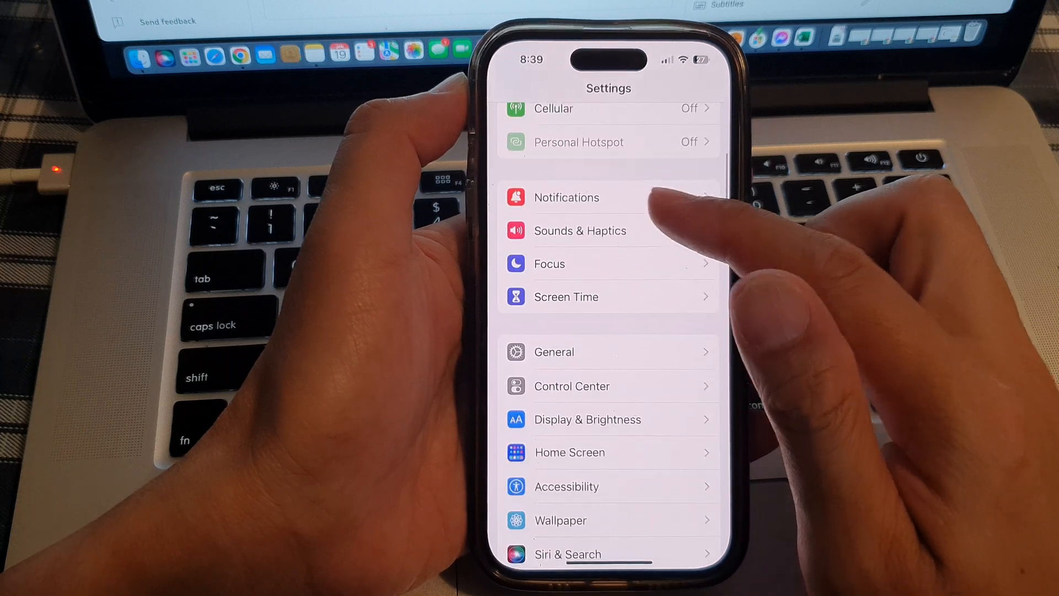
{"action": "left_click", "coordinate": [566, 297]}
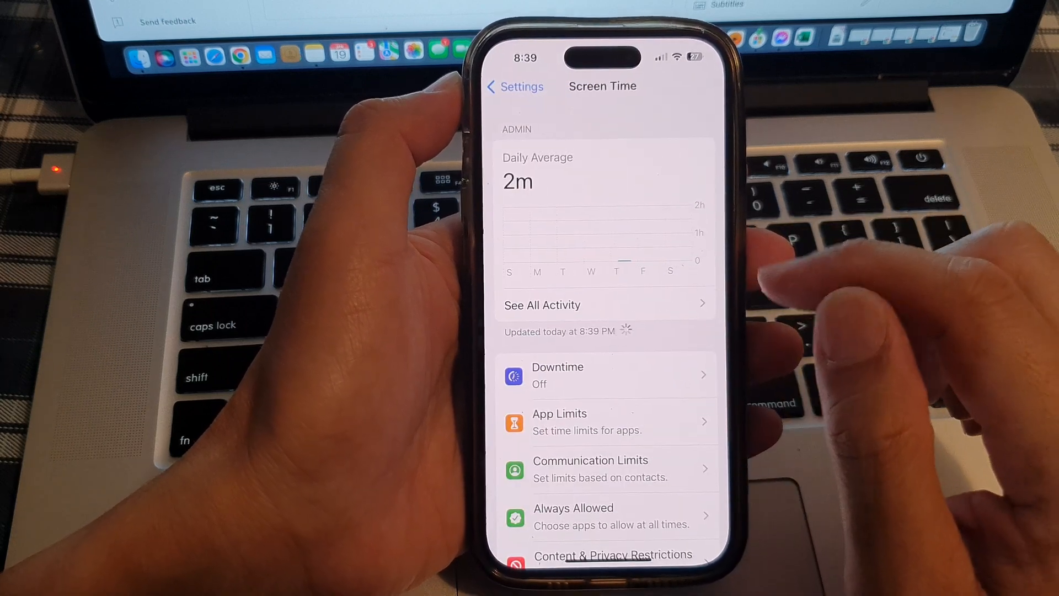
{"action": "scroll", "scroll_direction": "up", "scroll_amount": 3}
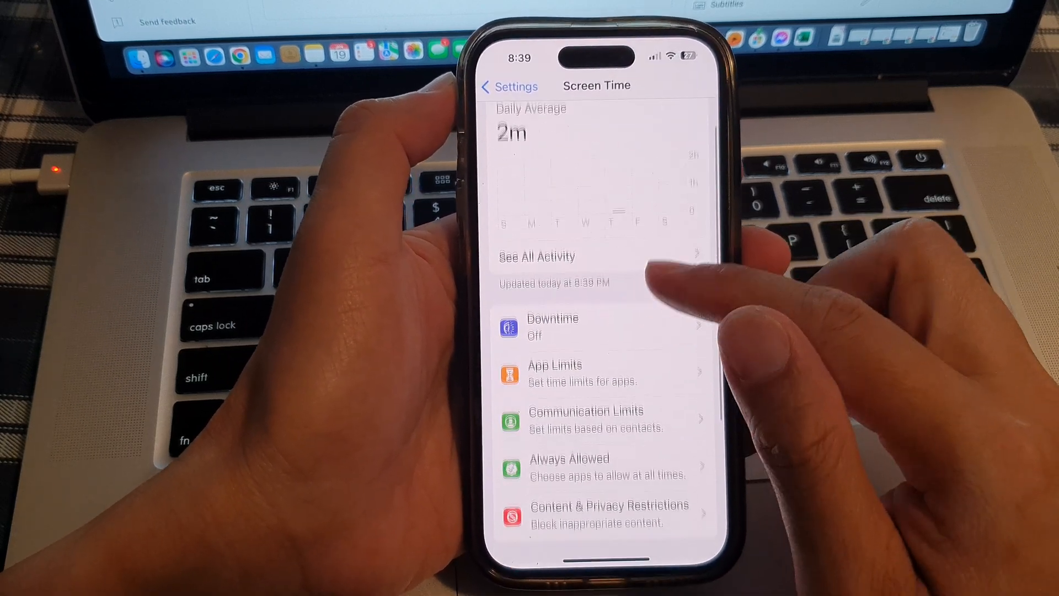
{"action": "scroll", "scroll_direction": "up", "scroll_amount": 3}
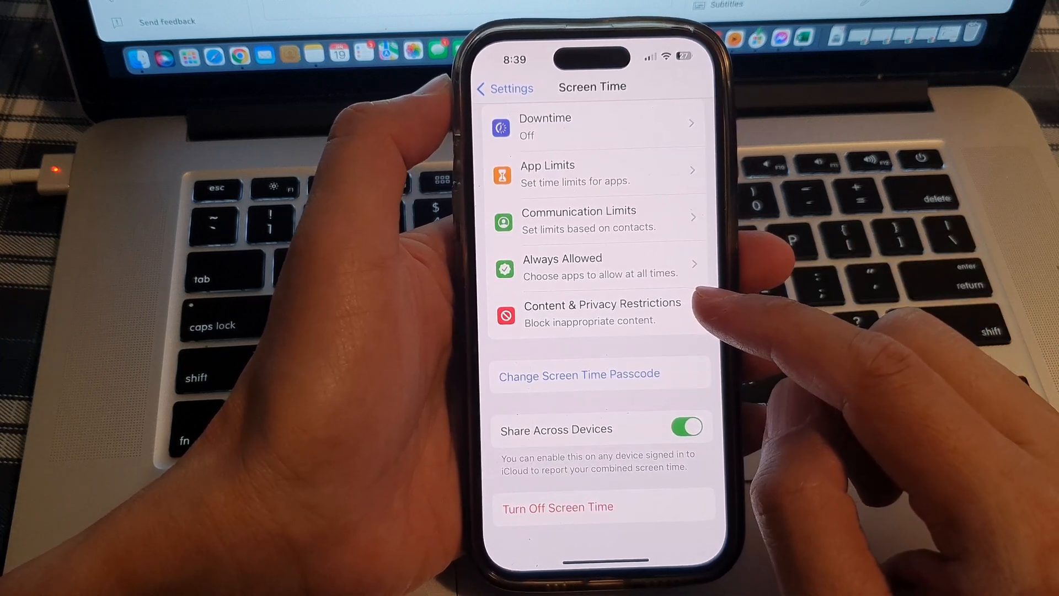
Set Web Content under Content & Privacy Restrictions to Unrestricted.
{"action": "left_click", "coordinate": [602, 311]}
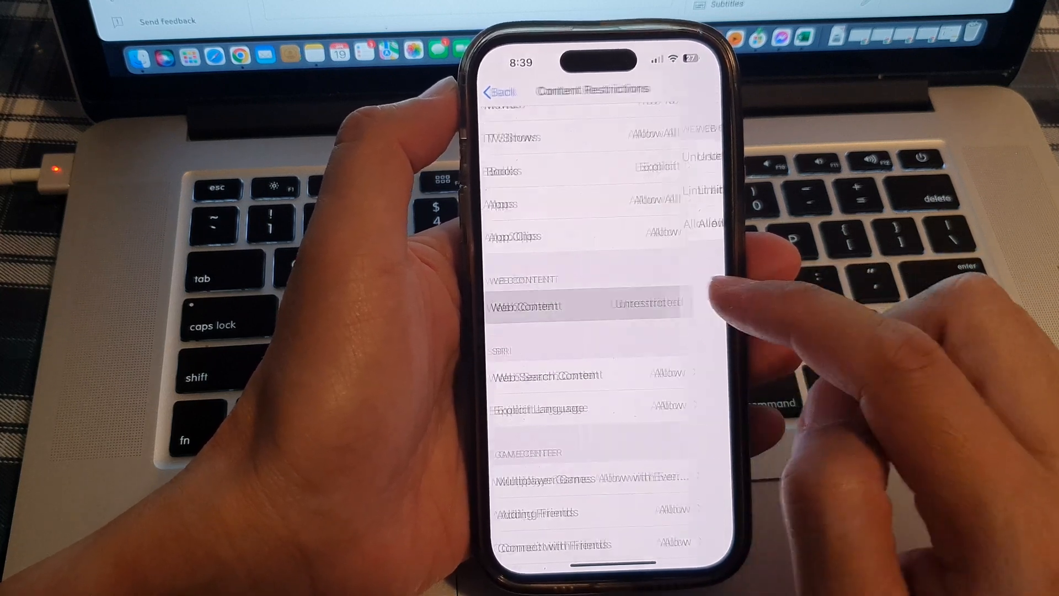
{"action": "left_click", "coordinate": [527, 305]}
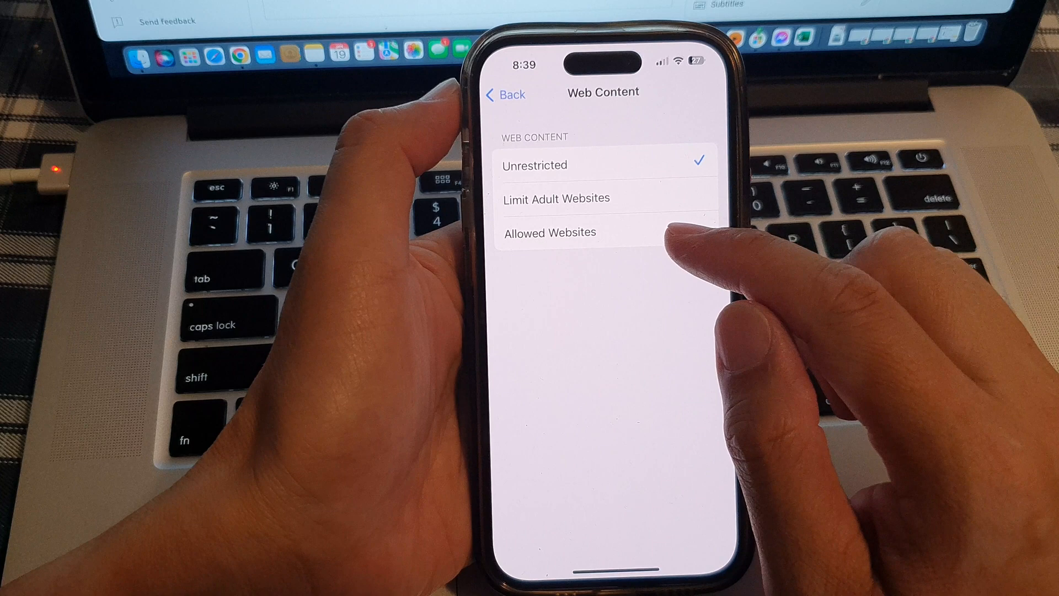
{"action": "left_click", "coordinate": [549, 232]}
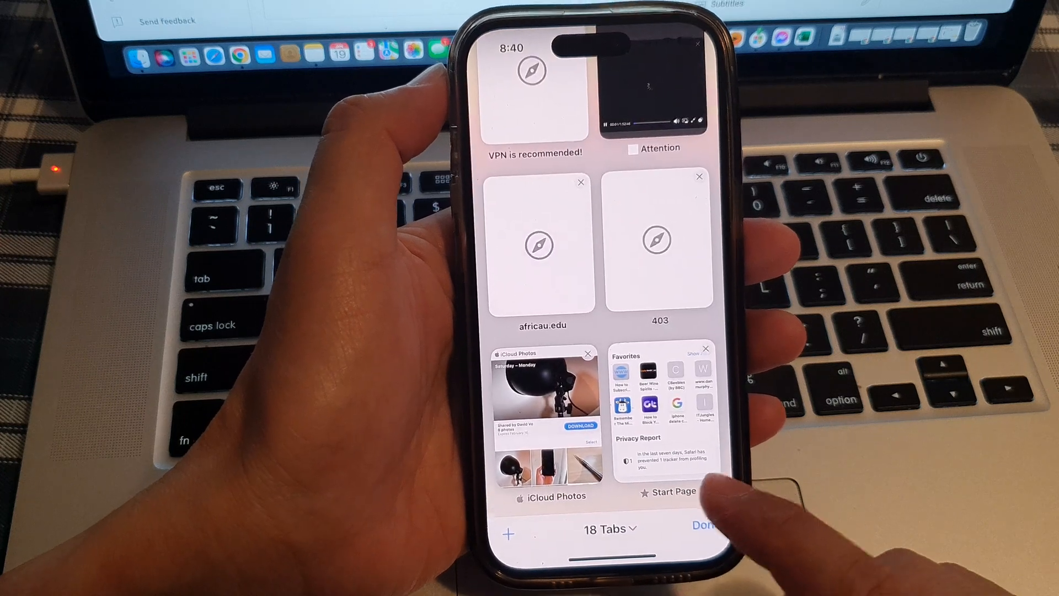
{"action": "left_click", "coordinate": [606, 528]}
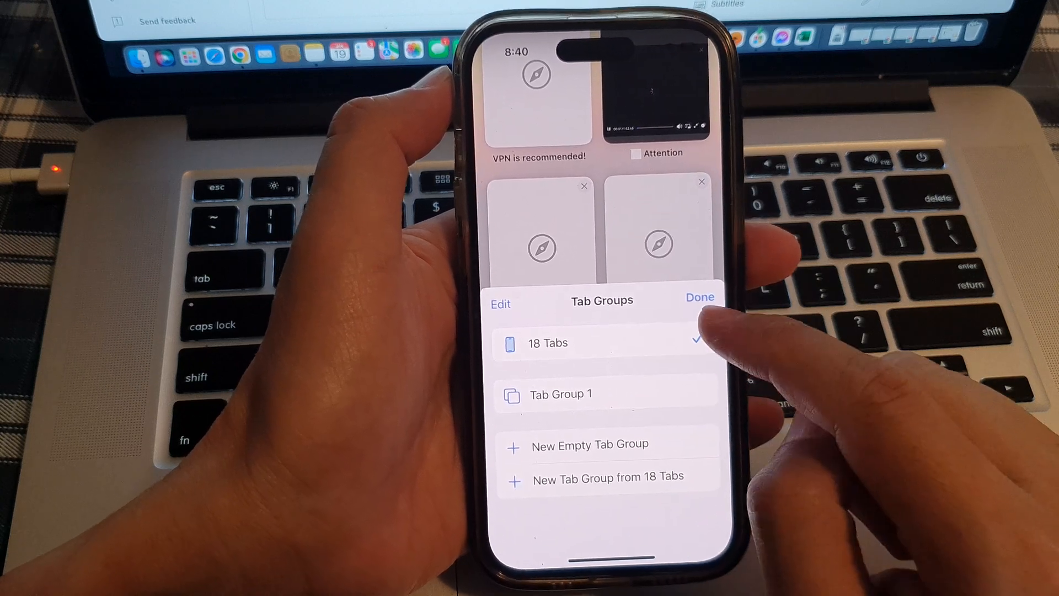
{"action": "left_click", "coordinate": [698, 297]}
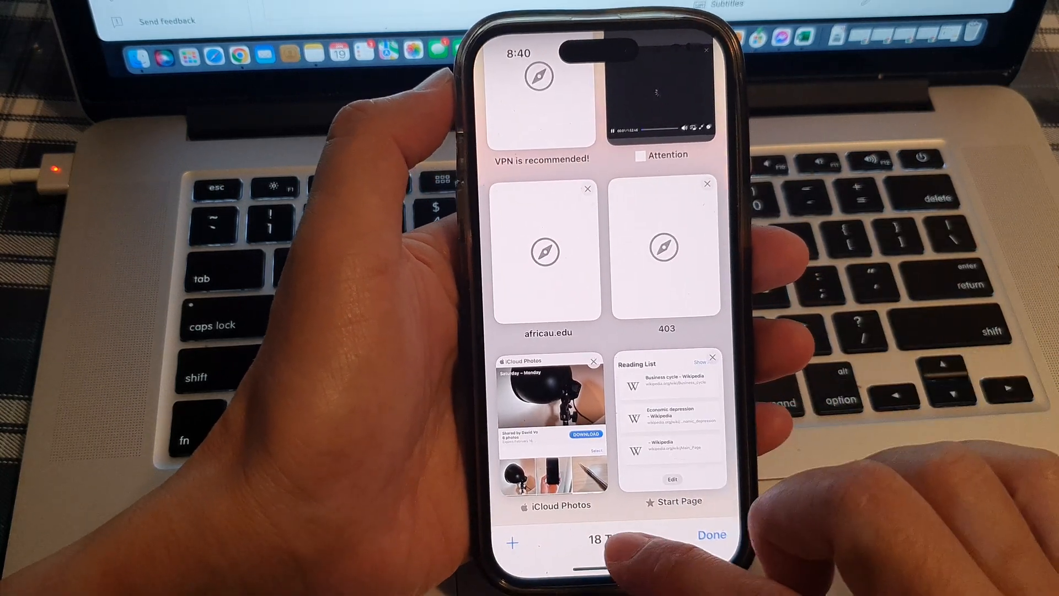
Enter the restored Private tab group from Tab Groups, then switch back to the regular 20 Tabs group.
{"action": "left_click", "coordinate": [595, 539]}
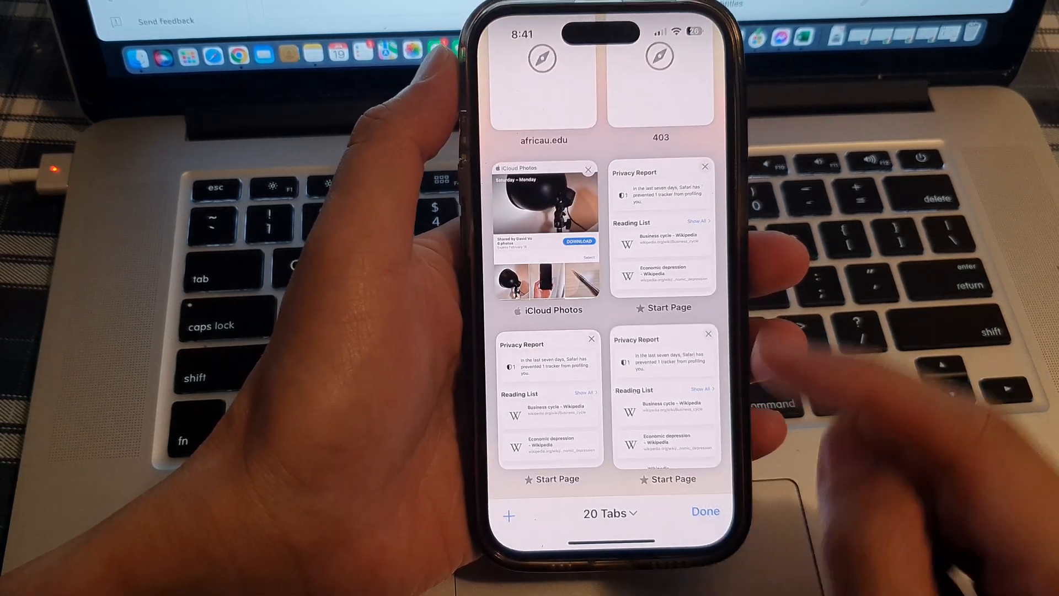
{"action": "left_click", "coordinate": [606, 514]}
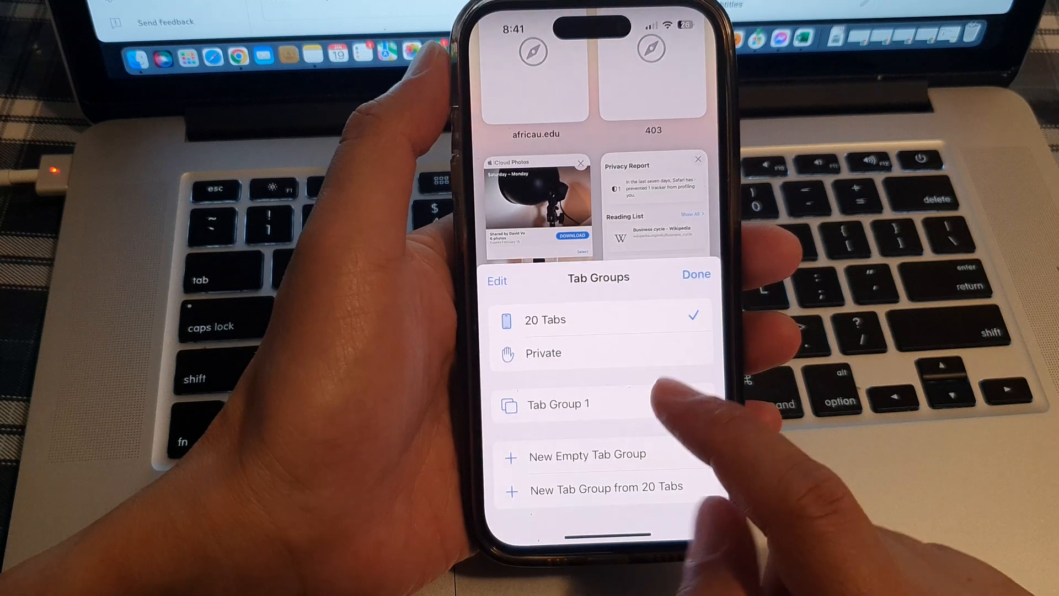
{"action": "left_click", "coordinate": [543, 353]}
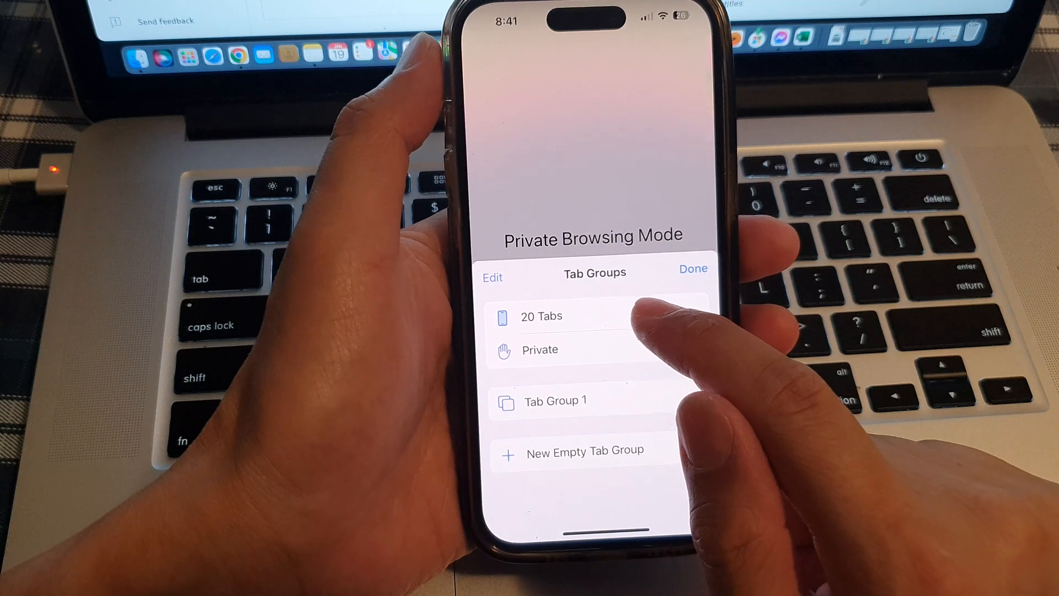
{"action": "left_click", "coordinate": [541, 316]}
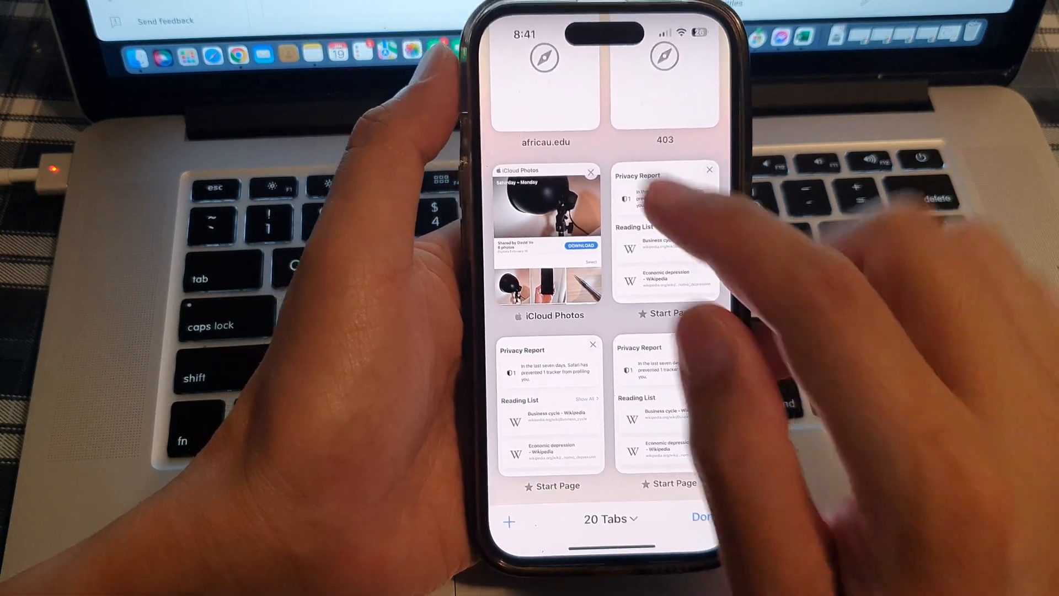